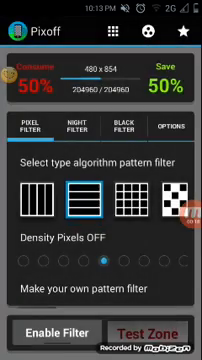
# Select the checkerboard mesh tile as the pixel filter pattern, keeping 50% saving.
pyautogui.click(130, 196)
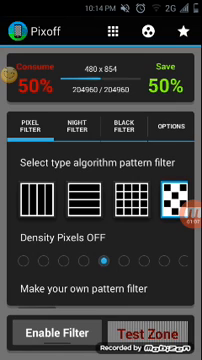
# Enable the checkerboard pixel filter on screen, then disable it again.
pyautogui.click(55, 333)
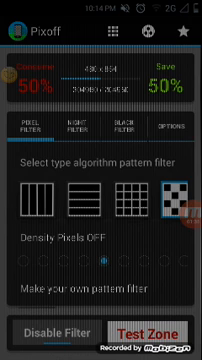
pyautogui.click(52, 332)
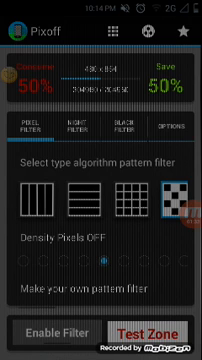